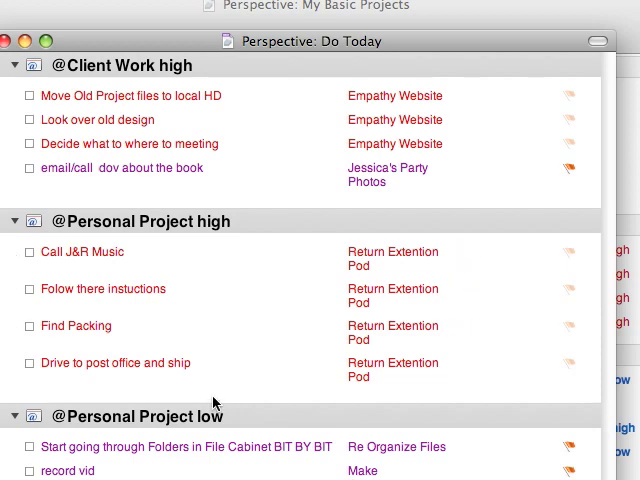
# Step: Scroll through the flagged actions listed in the Do Today perspective
pyautogui.scroll(-3)
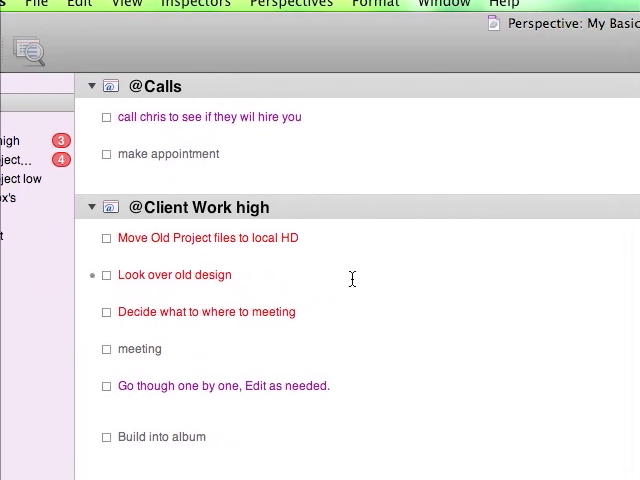
pyautogui.scroll(-3)
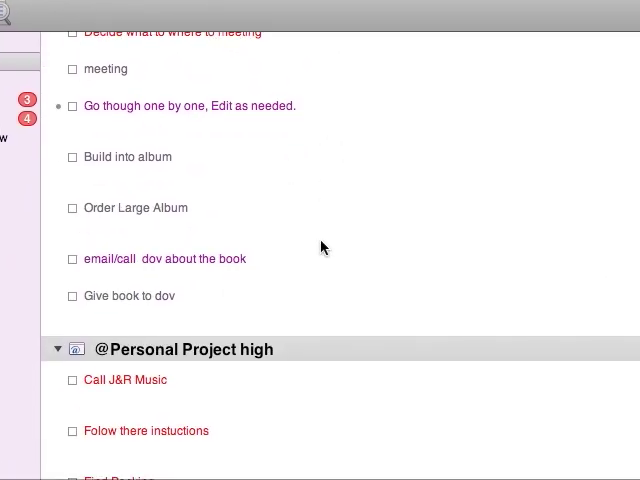
pyautogui.scroll(-3)
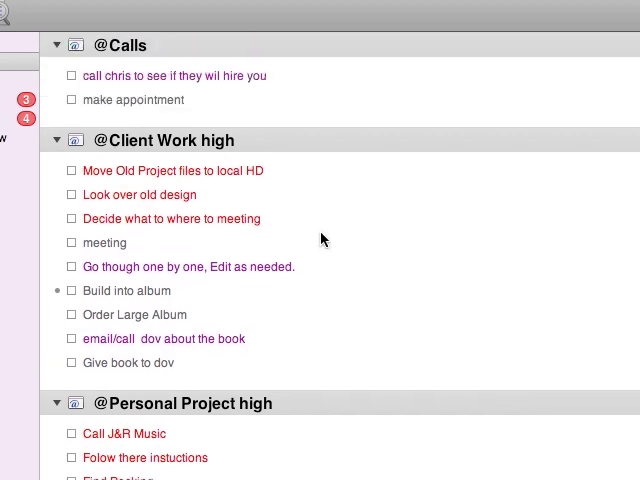
pyautogui.scroll(-3)
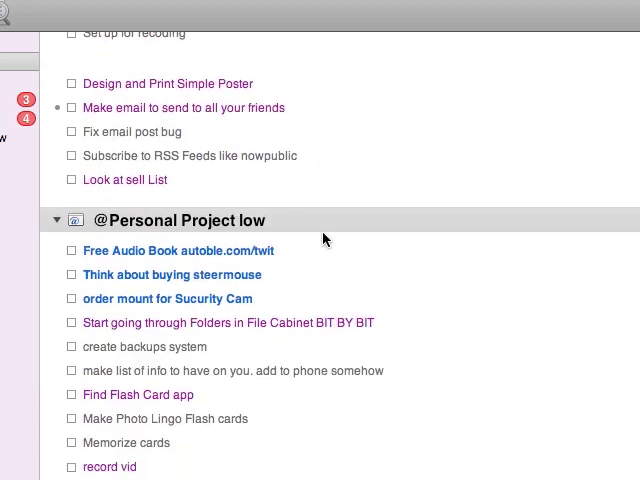
pyautogui.scroll(-3)
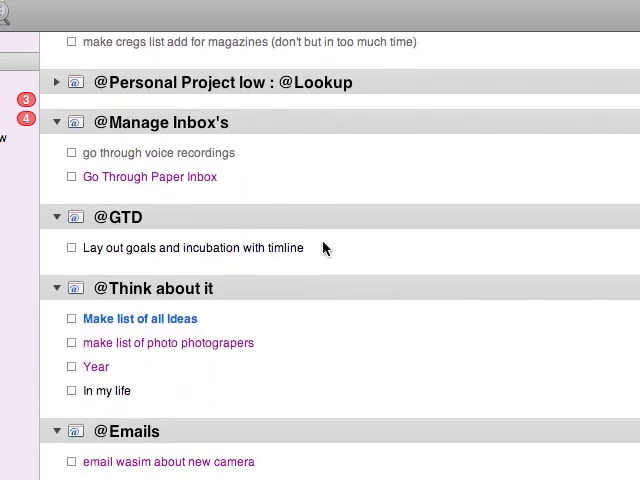
pyautogui.scroll(3)
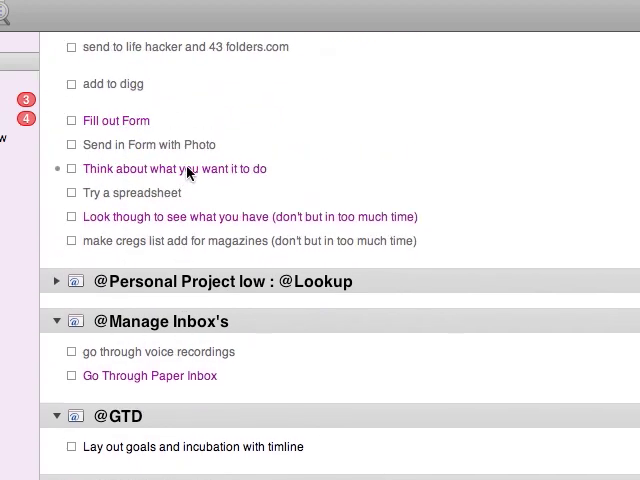
pyautogui.scroll(3)
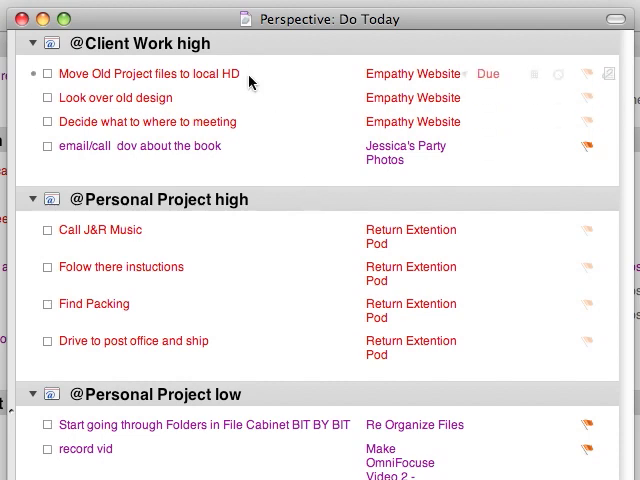
# Step: Scroll further down today's actions under their contexts and projects
pyautogui.scroll(-3)
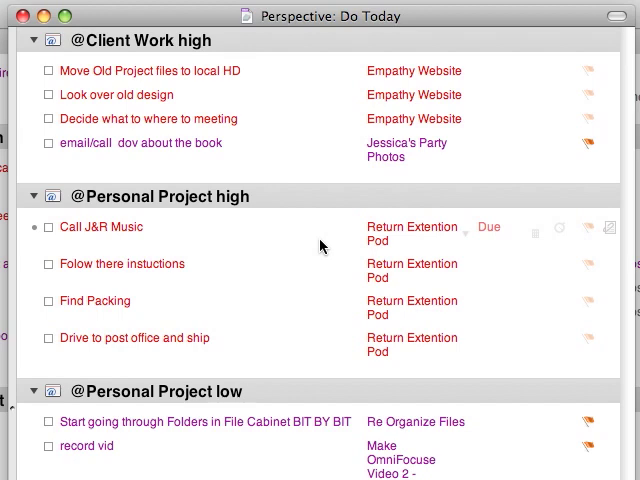
pyautogui.moveTo(270, 216)
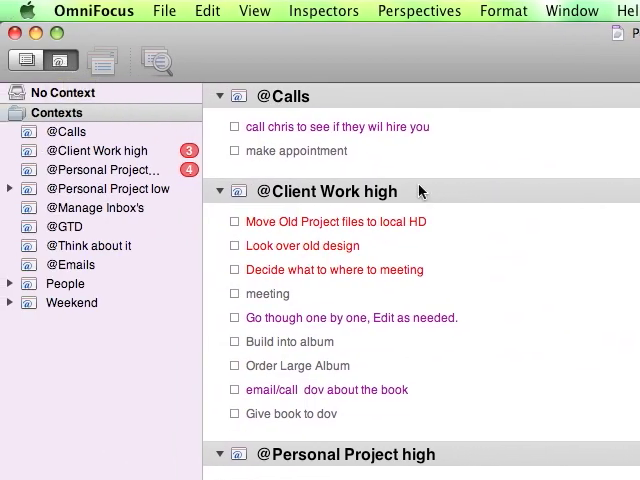
# Step: Switch to Planning Mode so the sidebar shows the Inbox and project Library
pyautogui.scroll(-3)
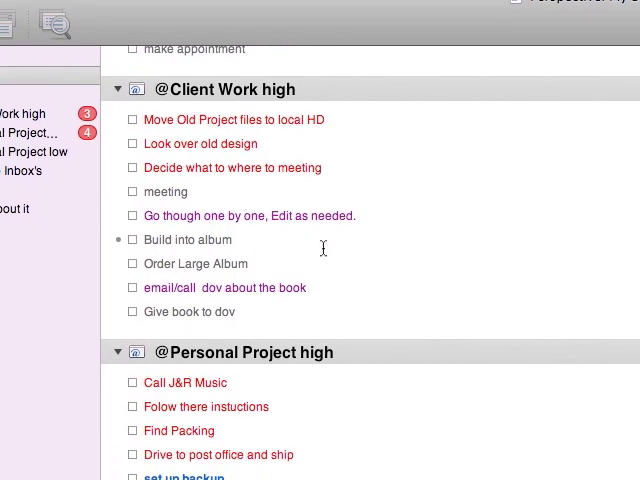
pyautogui.scroll(-3)
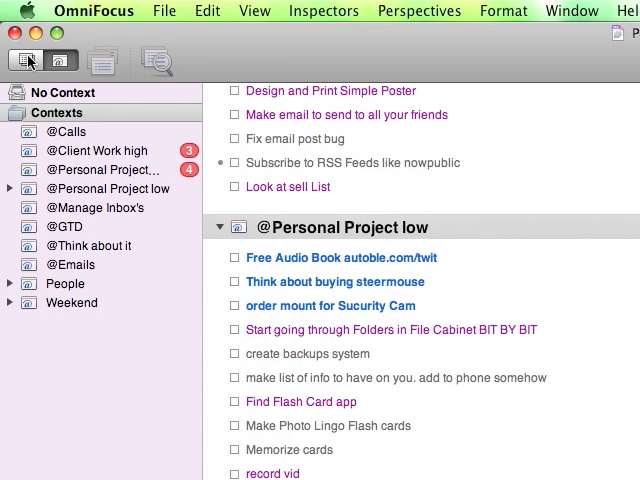
pyautogui.click(28, 60)
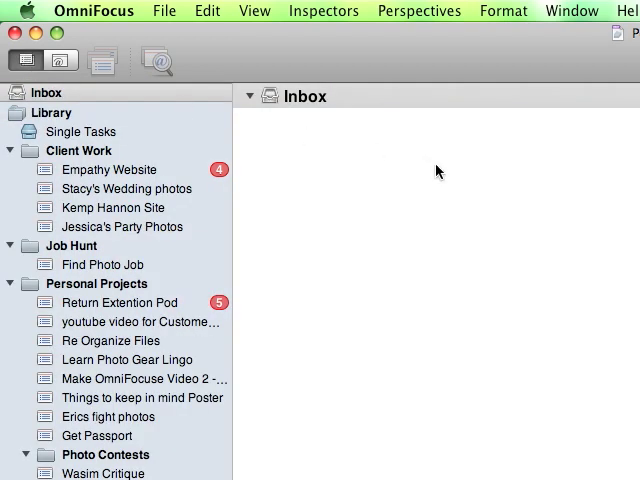
# Step: Select Library and scroll through every project's actions with their contexts, dates and flags
pyautogui.click(52, 112)
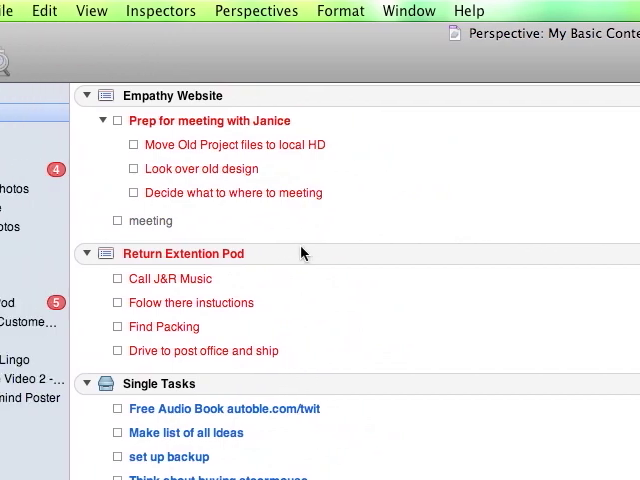
pyautogui.scroll(-3)
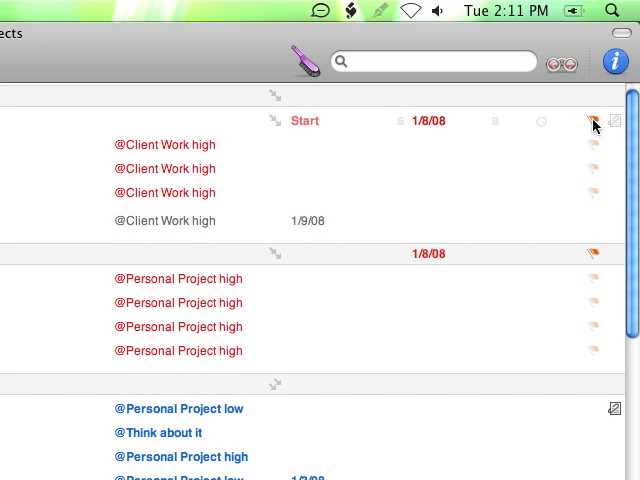
pyautogui.moveTo(592, 120)
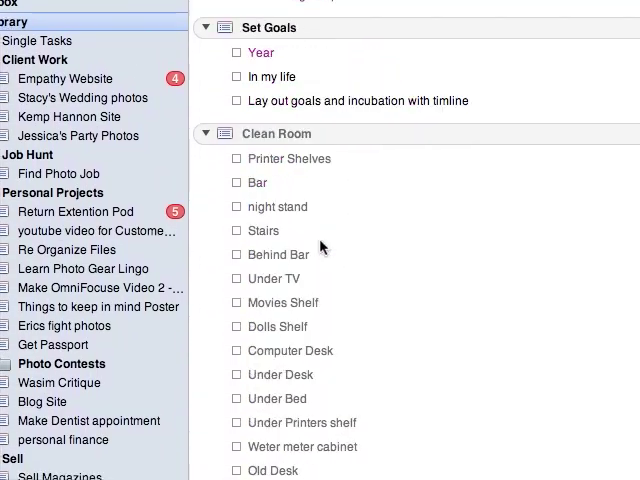
pyautogui.scroll(-3)
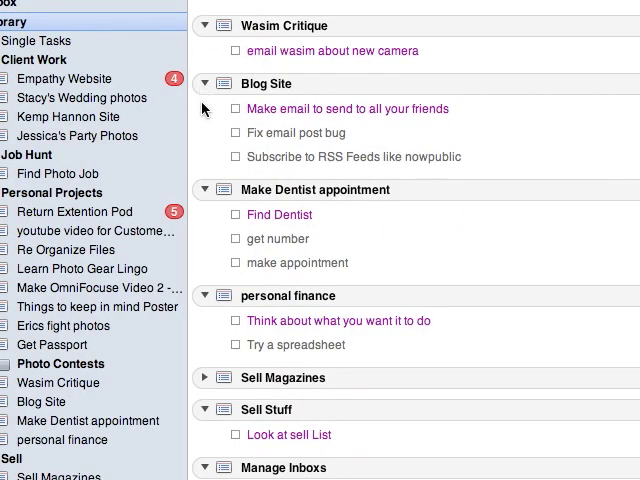
pyautogui.scroll(-3)
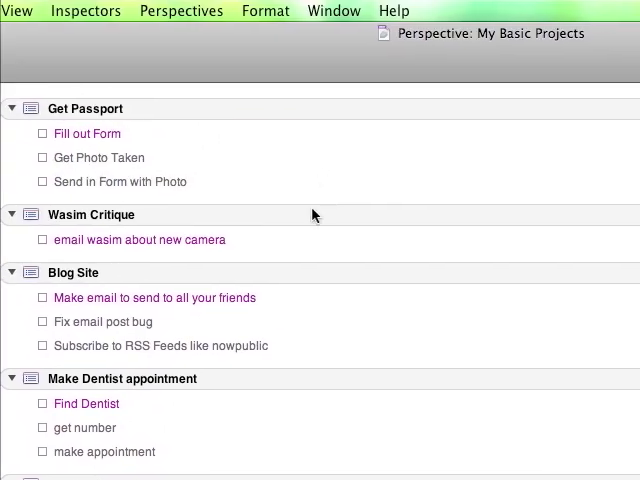
pyautogui.scroll(-3)
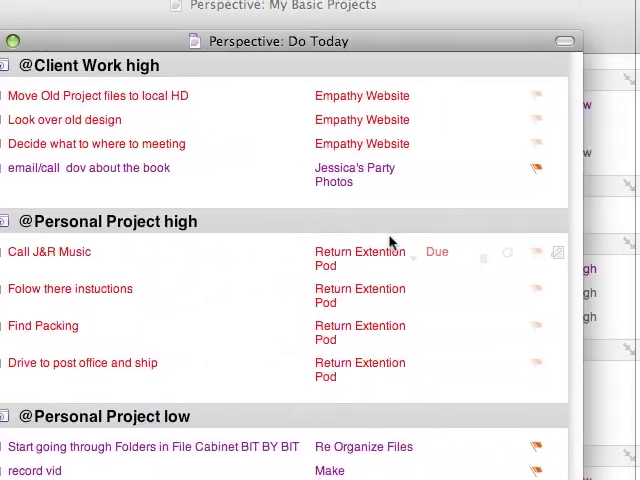
# Step: Close the Do Today perspective window, leaving the main projects window listing library actions
pyautogui.scroll(-3)
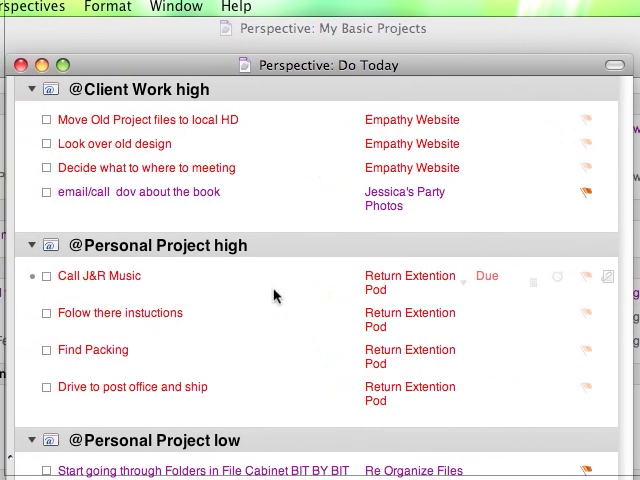
pyautogui.scroll(-3)
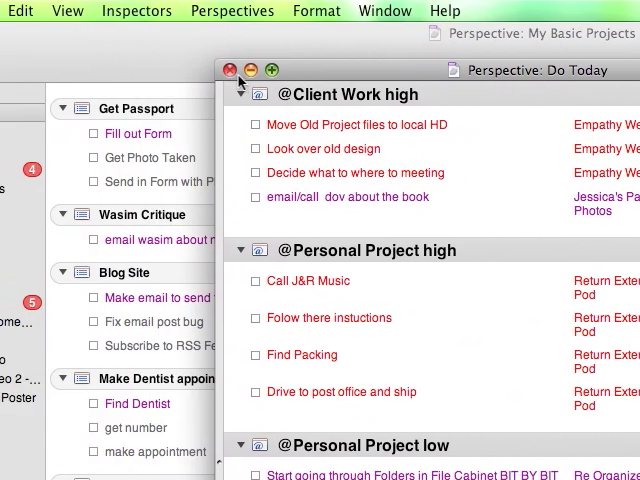
pyautogui.click(240, 70)
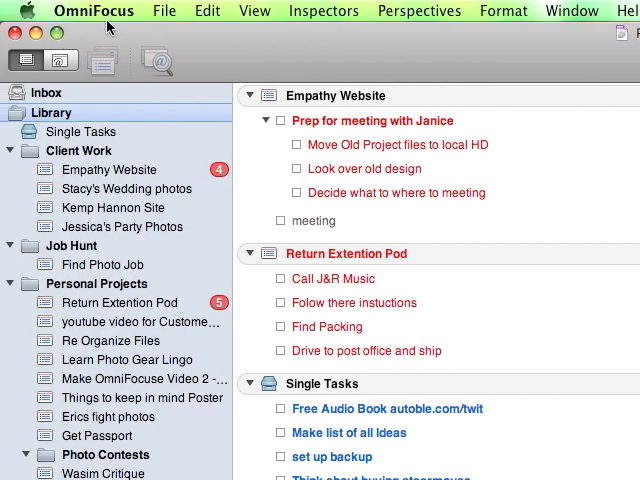
pyautogui.moveTo(22, 62)
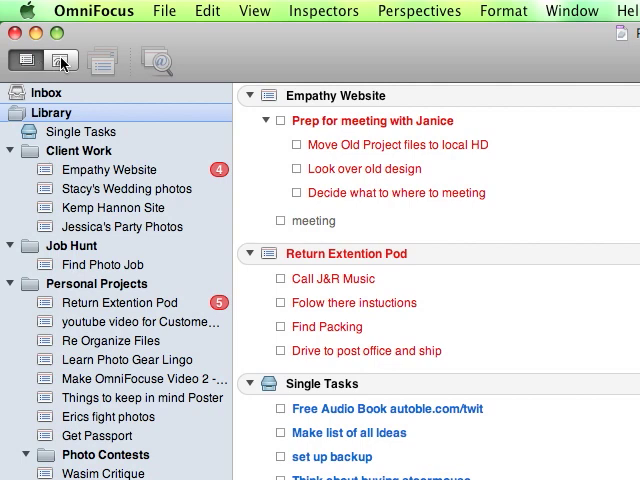
pyautogui.moveTo(64, 64)
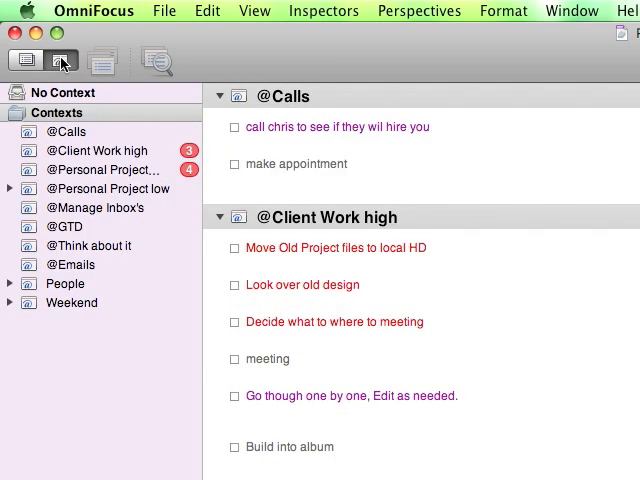
pyautogui.moveTo(420, 218)
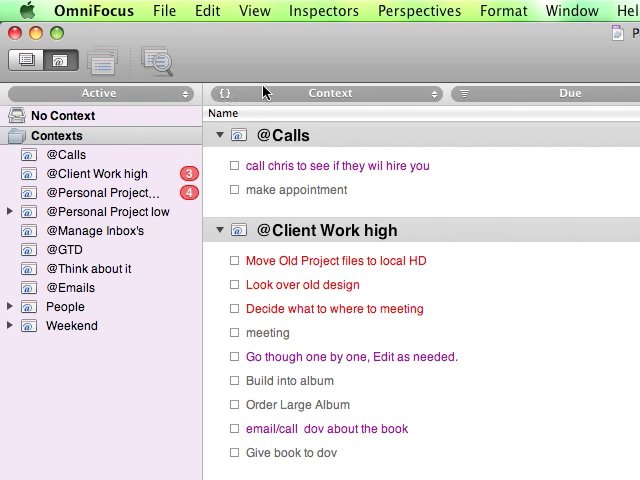
pyautogui.moveTo(308, 92)
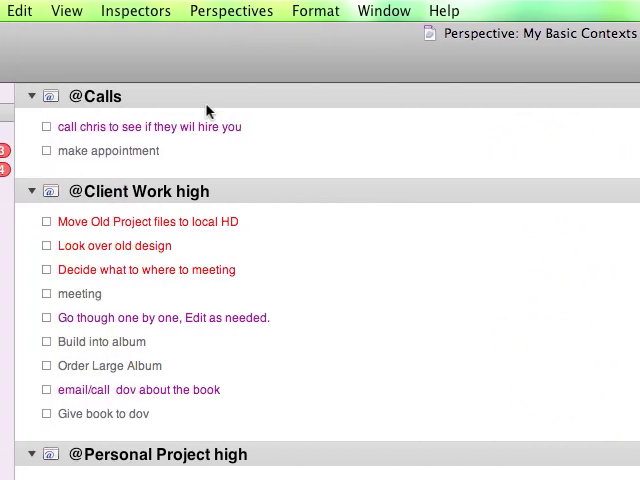
# Step: Enable the Start Date column in View > Columns for the context listing
pyautogui.click(66, 12)
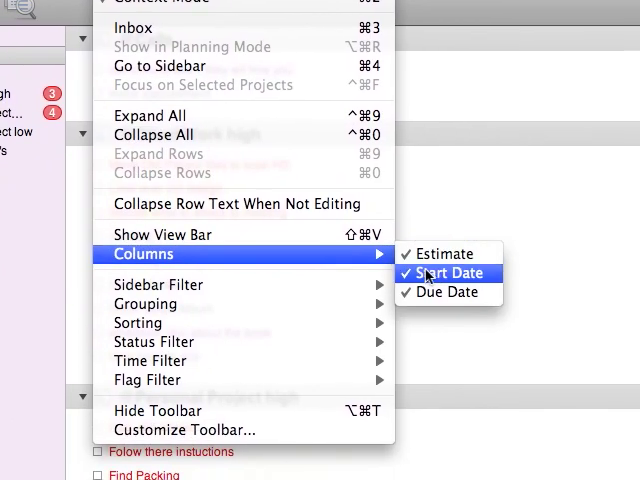
pyautogui.click(448, 272)
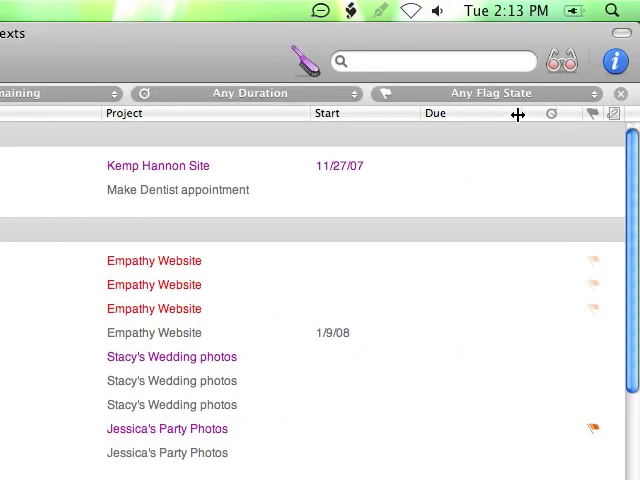
pyautogui.moveTo(312, 118)
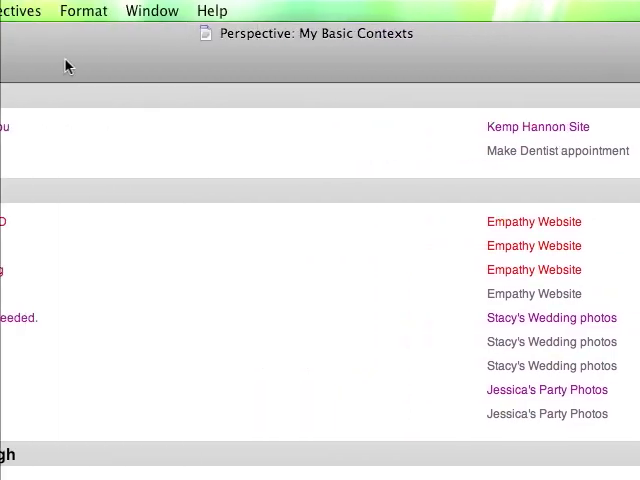
# Step: Add a new perspective named 'Contect demo' from the Show Perspectives manager
pyautogui.click(288, 12)
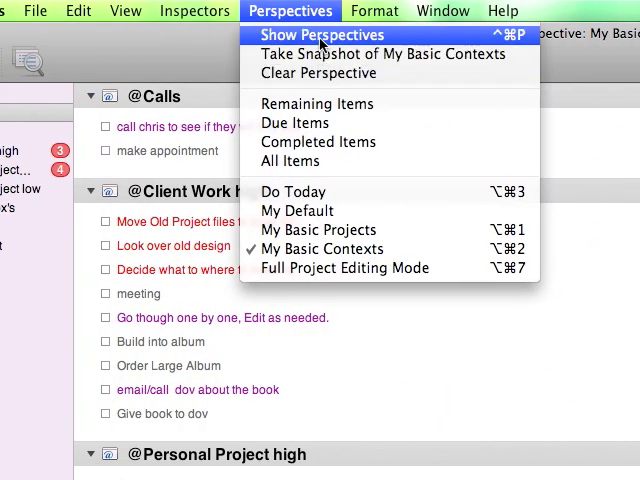
pyautogui.click(320, 36)
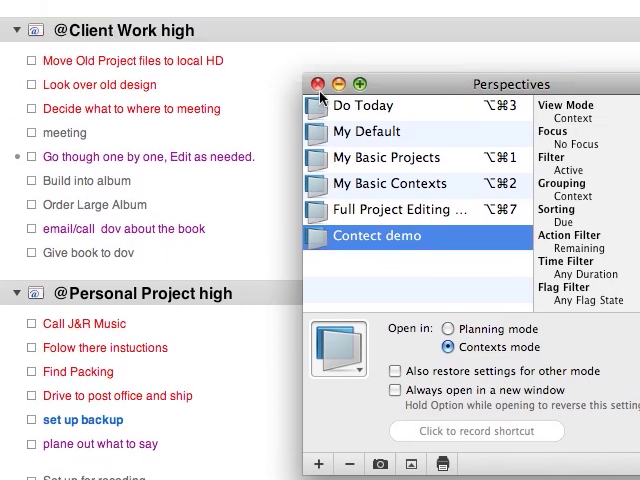
pyautogui.doubleClick(388, 184)
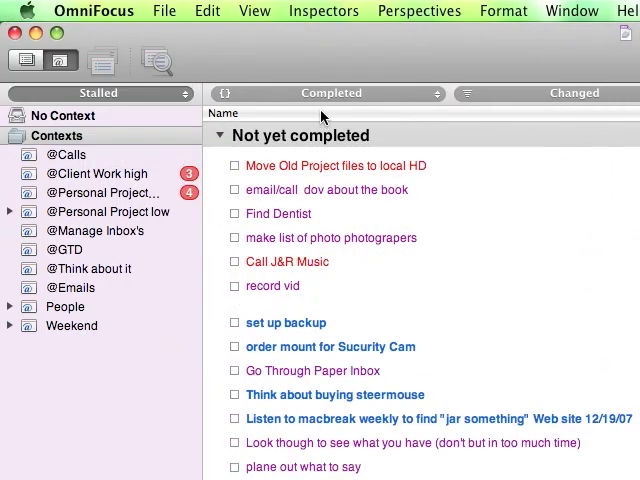
# Step: Change a view-bar filter on the context list, then bring up the Perspectives menu
pyautogui.click(96, 92)
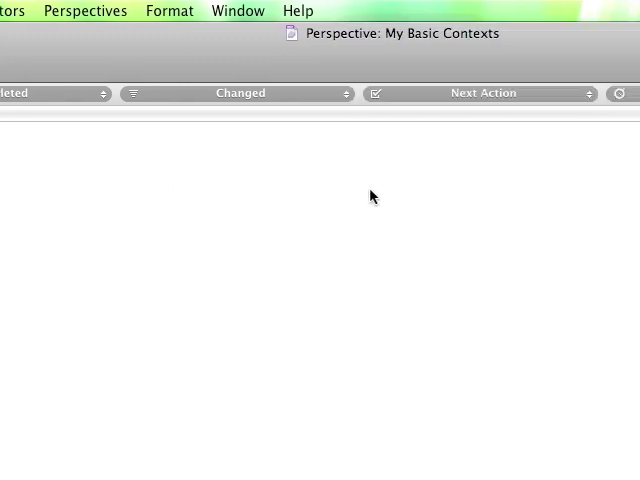
pyautogui.click(288, 12)
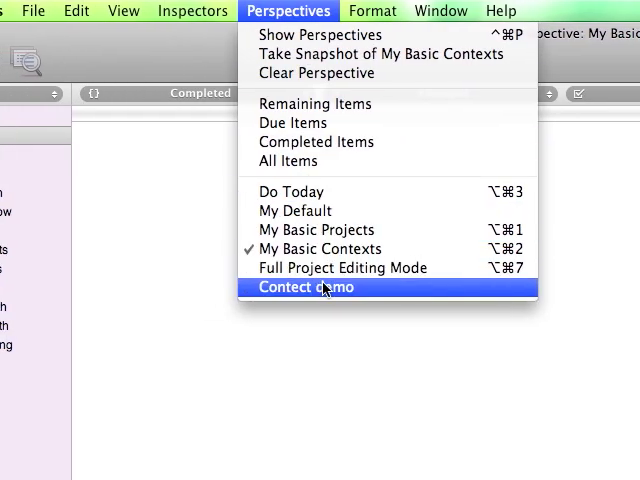
# Step: Apply the saved 'Contect demo' perspective, restoring contexts with start and due dates
pyautogui.click(306, 288)
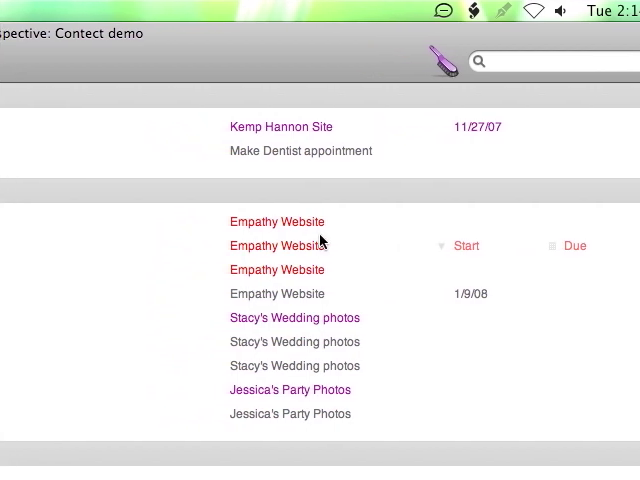
pyautogui.moveTo(272, 238)
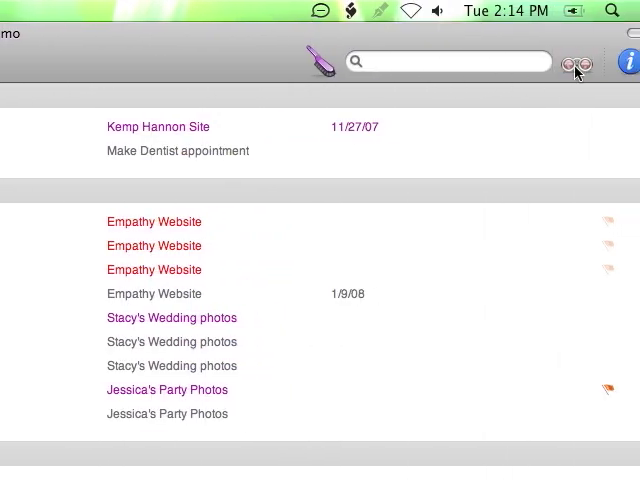
pyautogui.moveTo(576, 64)
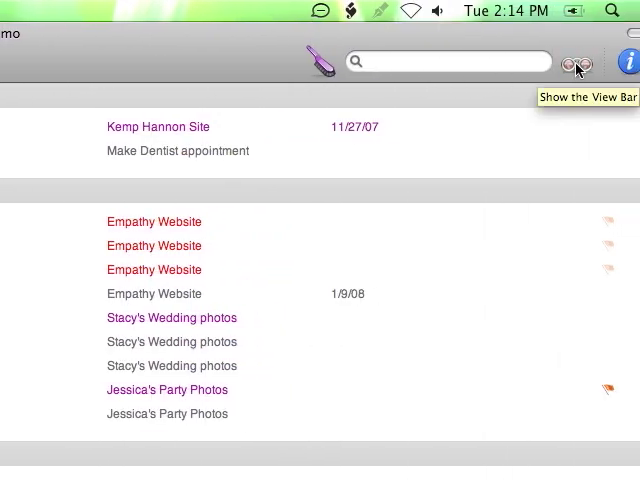